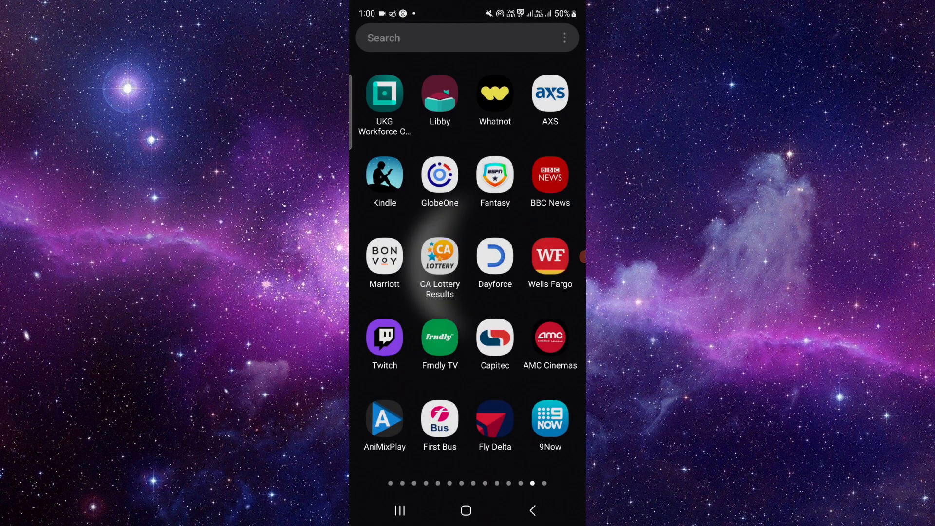
Search 'pho' for Google Photos, open its Play Store details, and request uninstall
{"action": "type", "text": "p"}
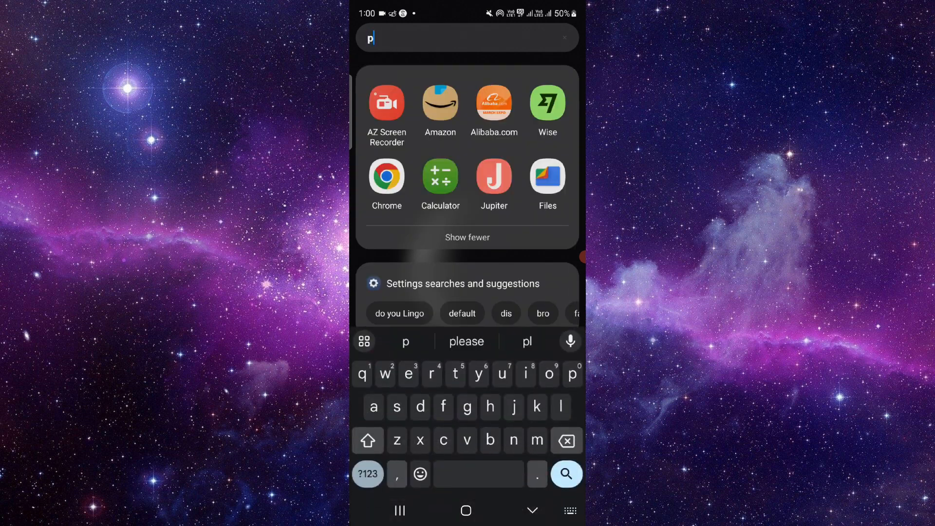
{"action": "type", "text": "hot"}
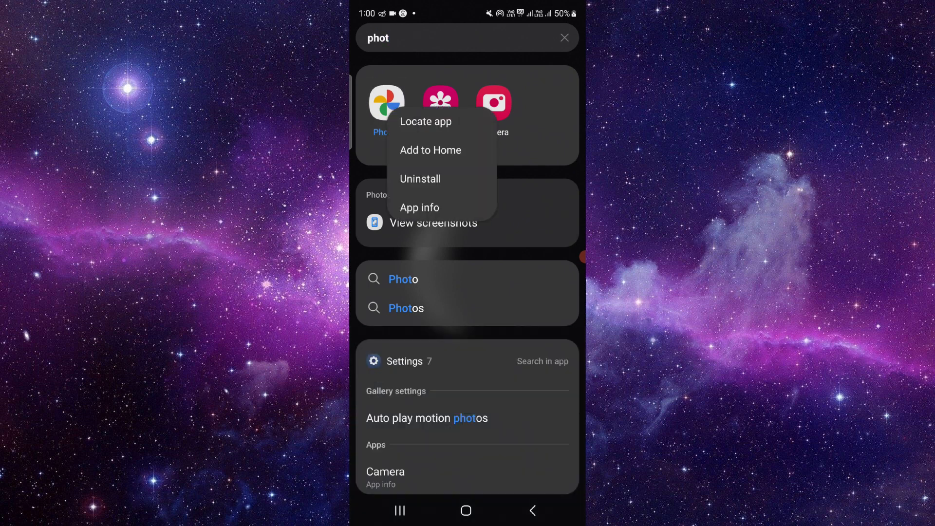
{"action": "left_click", "coordinate": [419, 208]}
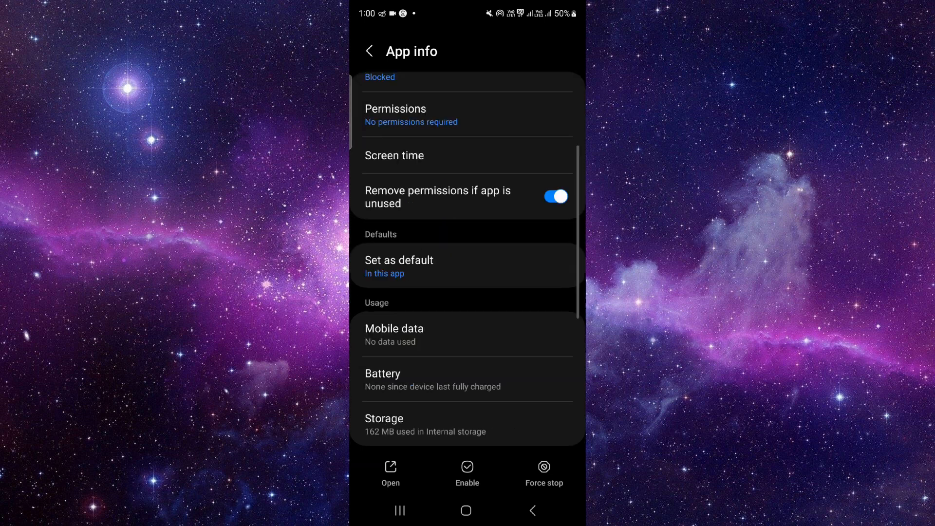
{"action": "scroll", "scroll_direction": "down", "scroll_amount": 3}
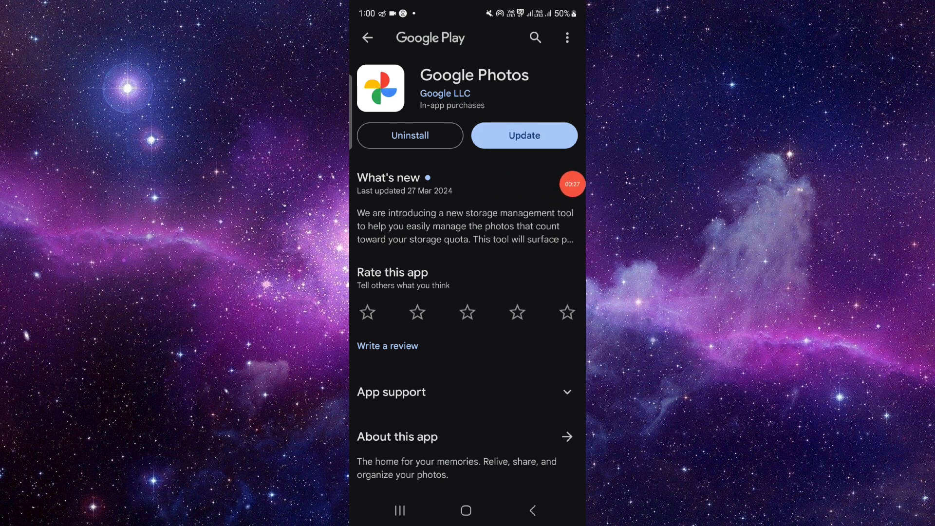
{"action": "left_click", "coordinate": [410, 135]}
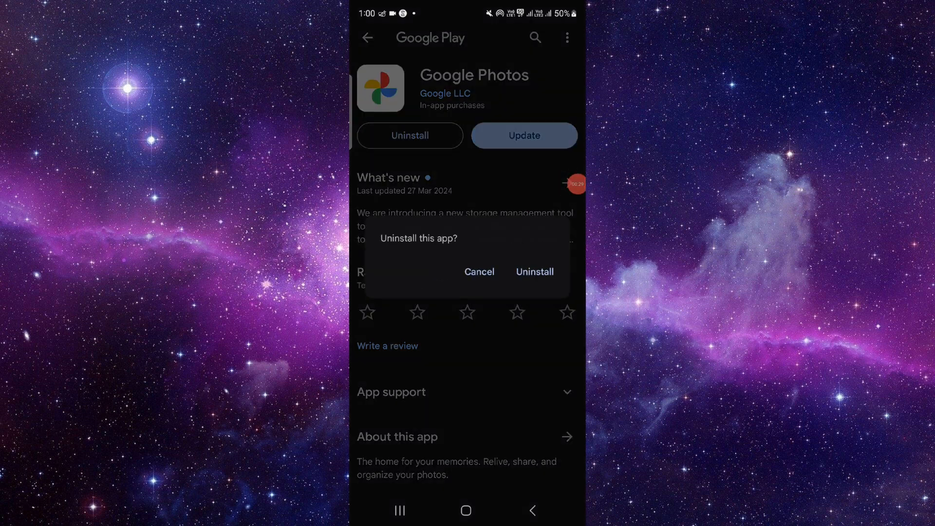